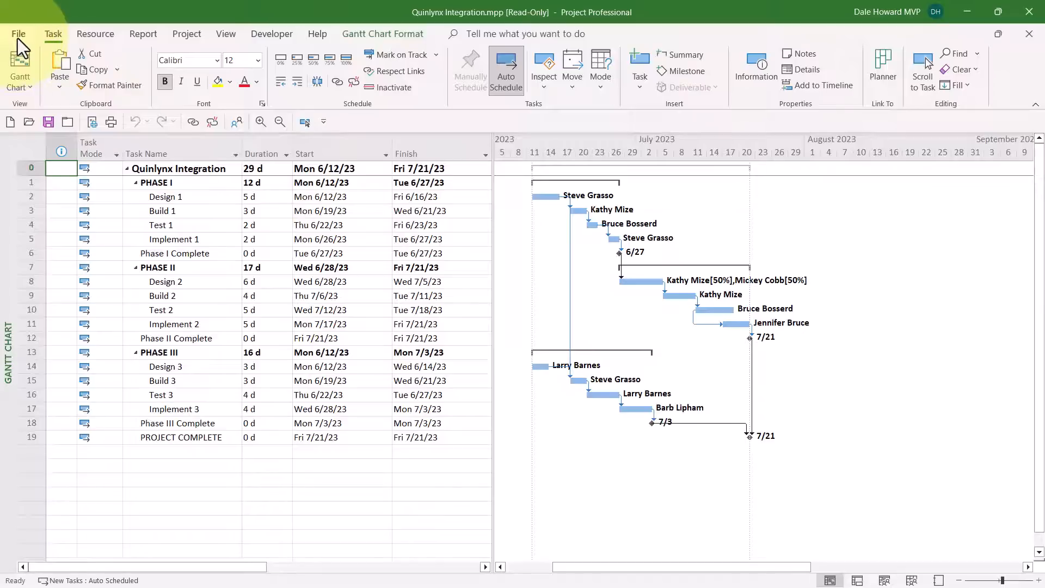
- Open Project Options from the File Backstage menu
left_click(18, 34)
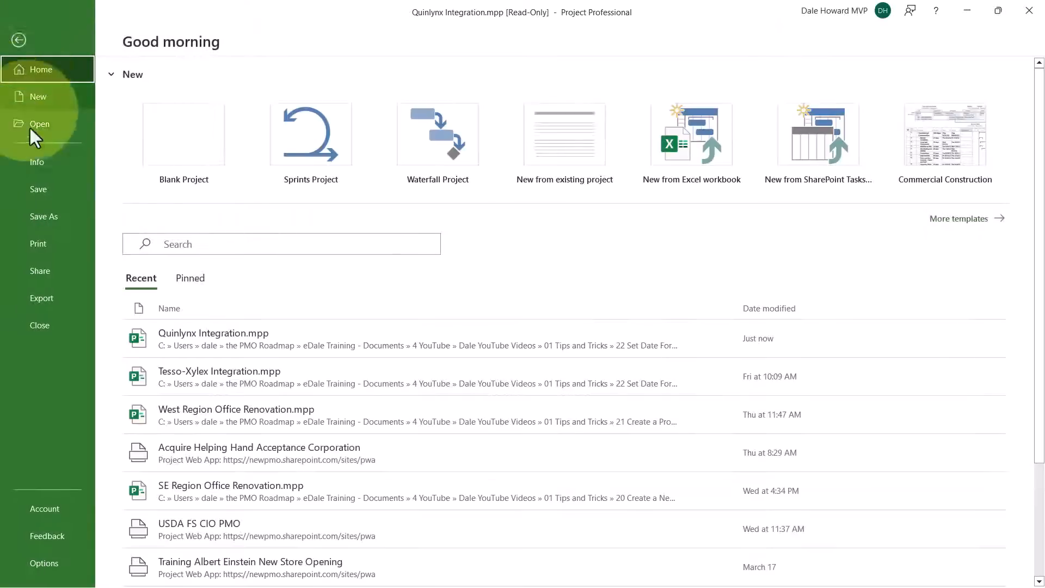
mouse_move(50, 565)
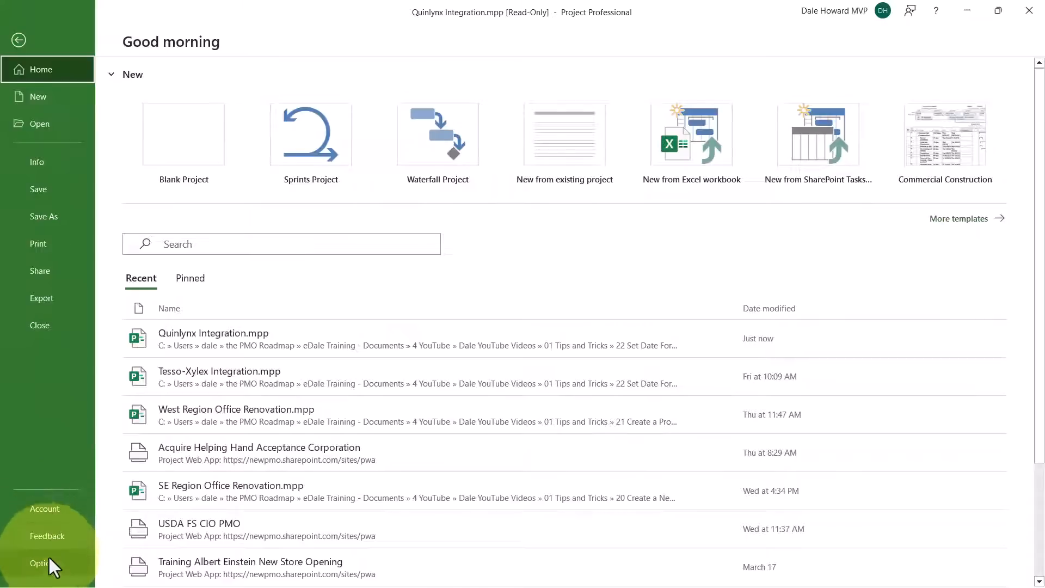
left_click(41, 563)
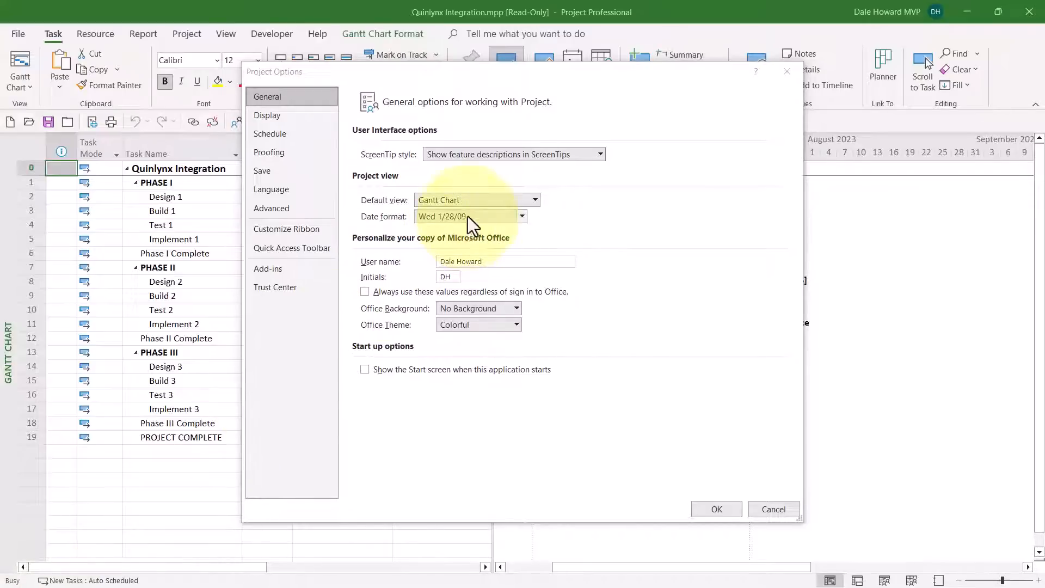
- Set the default date format to 1/28/09 (short date, no weekday) and apply it
left_click(523, 215)
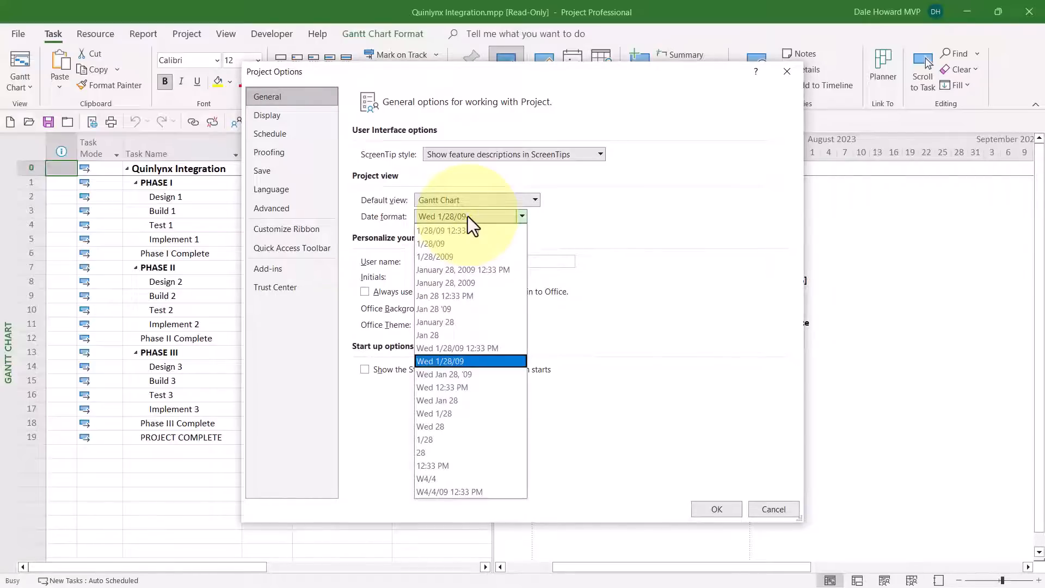
mouse_move(458, 253)
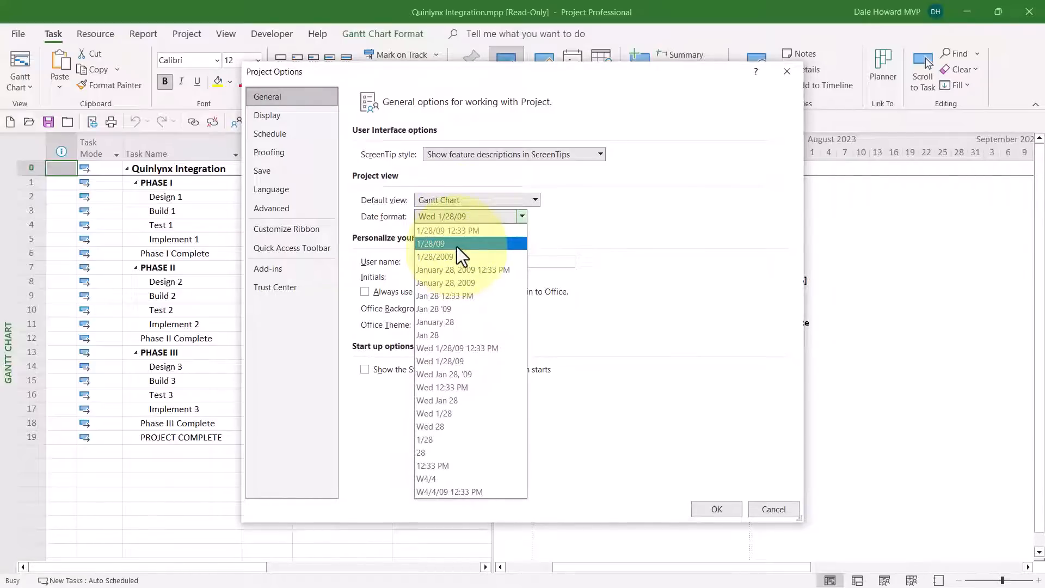
left_click(431, 242)
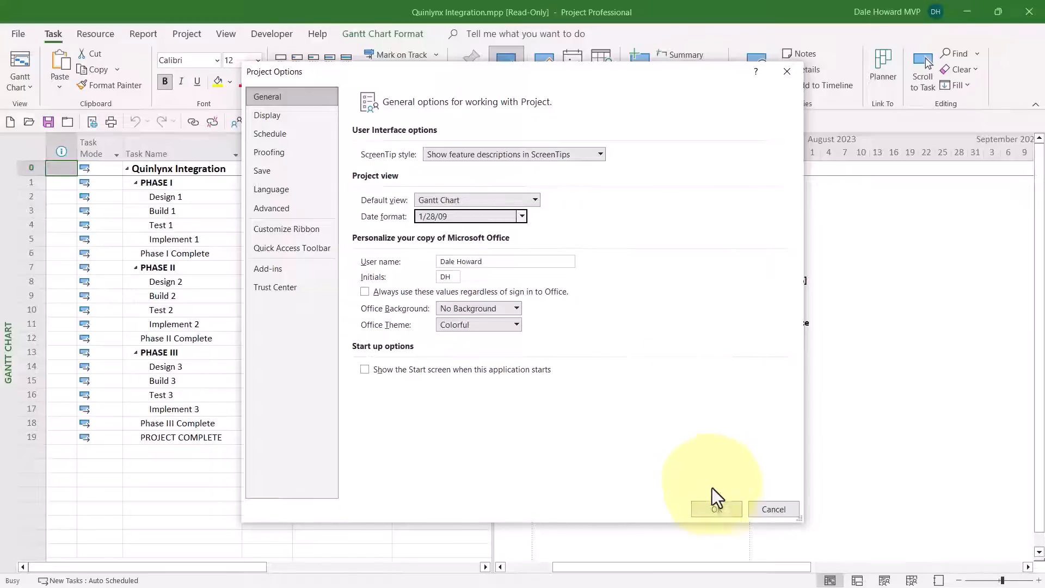
left_click(714, 508)
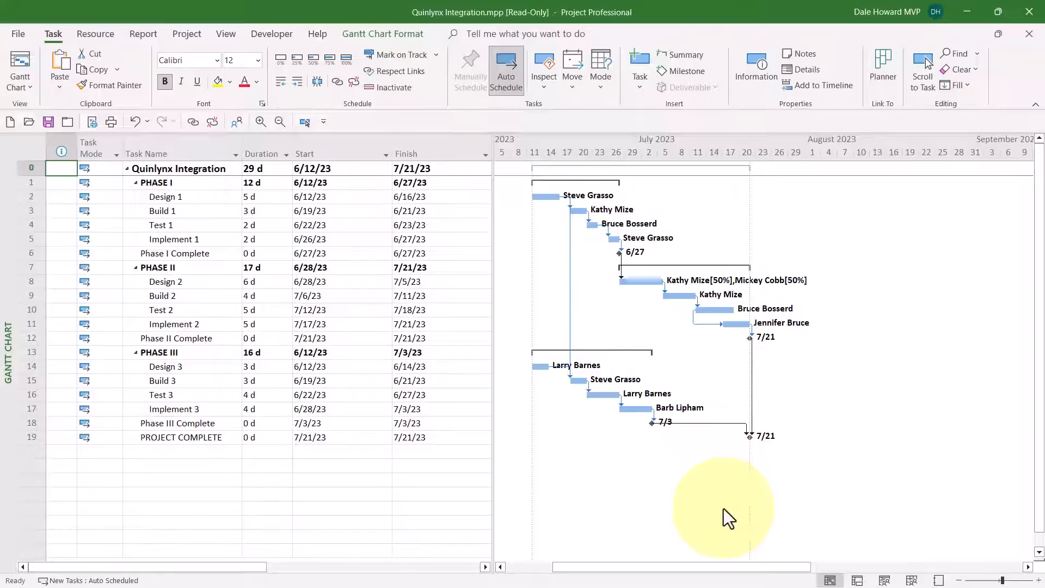
mouse_move(571, 483)
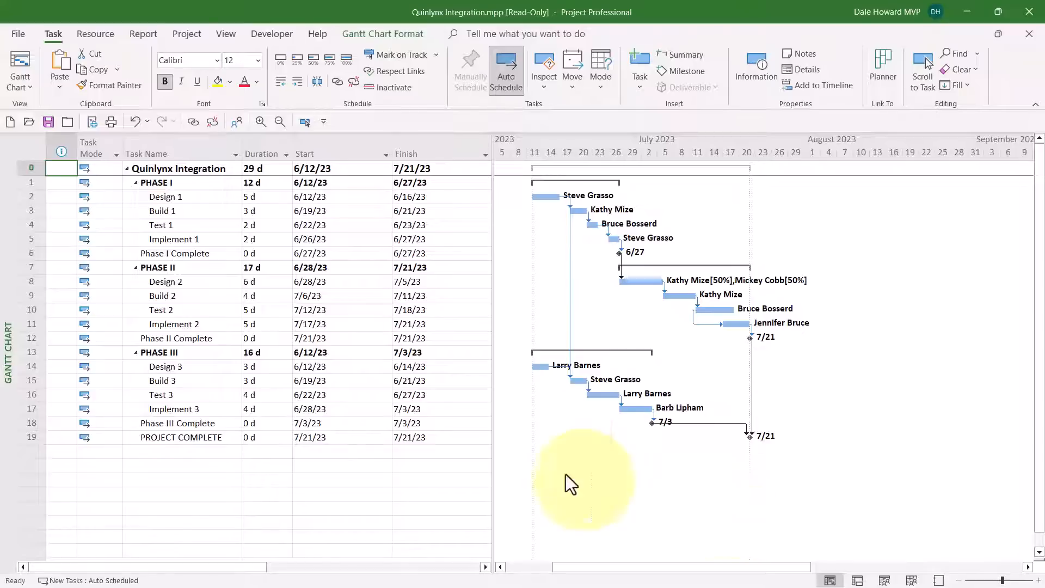
mouse_move(19, 135)
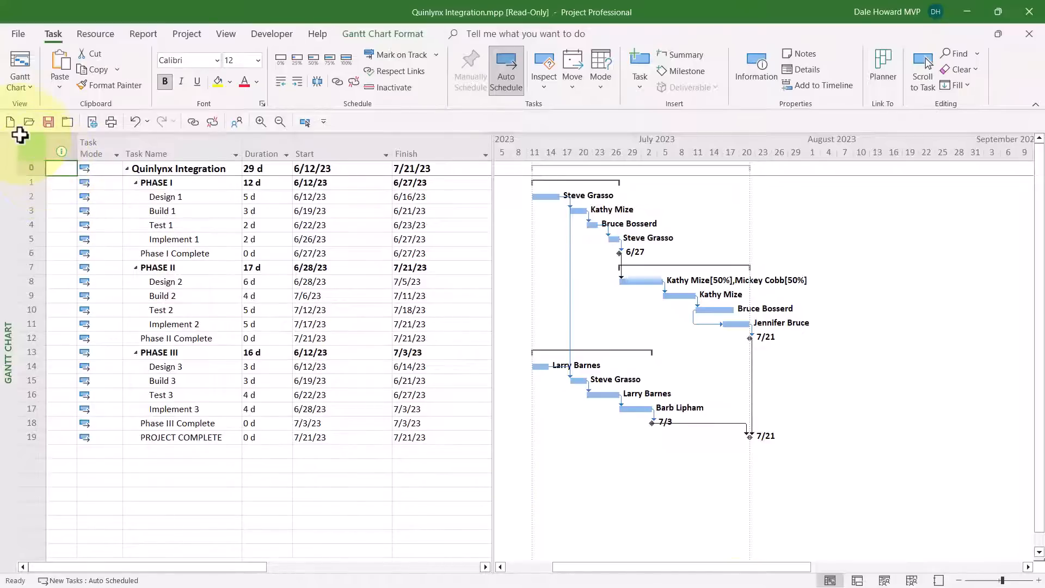
- Open the More Tables list from the table's select-all corner
left_click(19, 133)
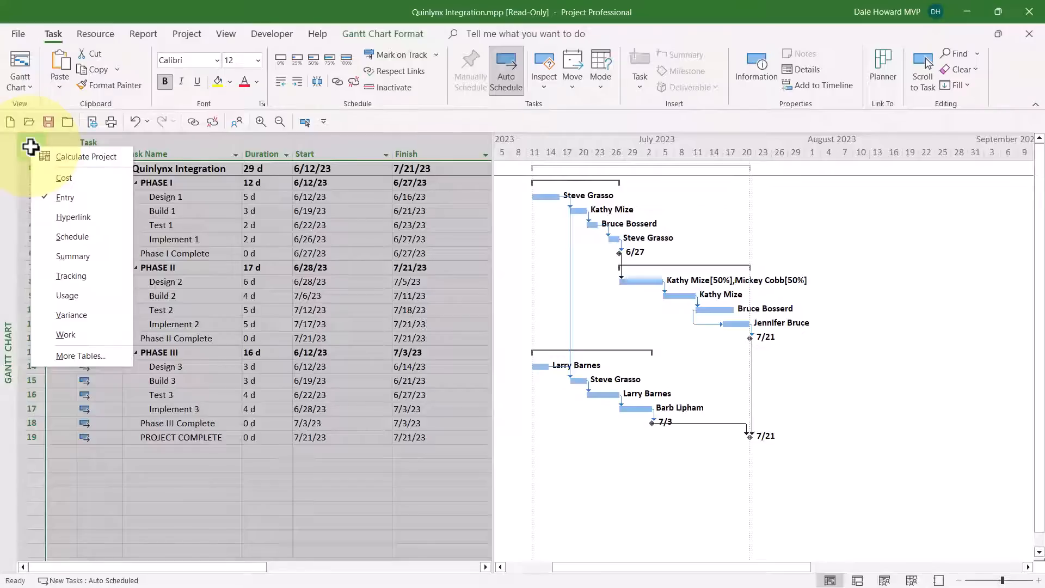
mouse_move(80, 355)
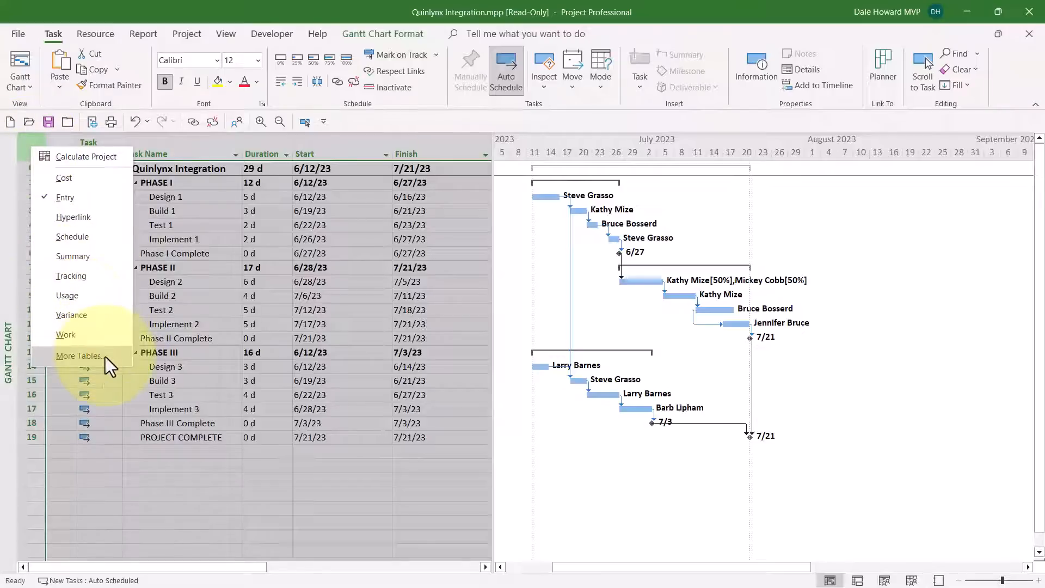
left_click(78, 355)
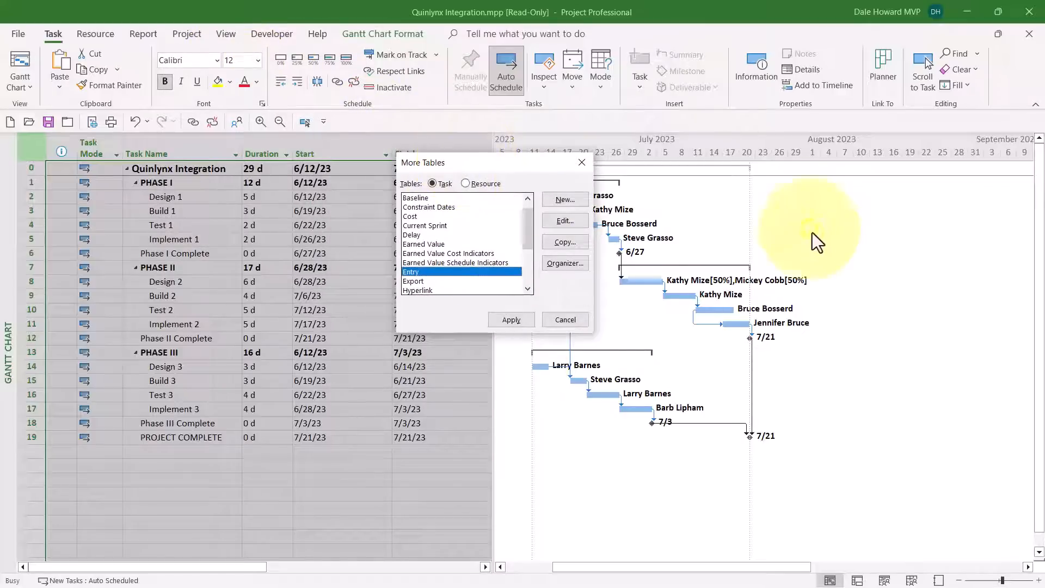
mouse_move(786, 265)
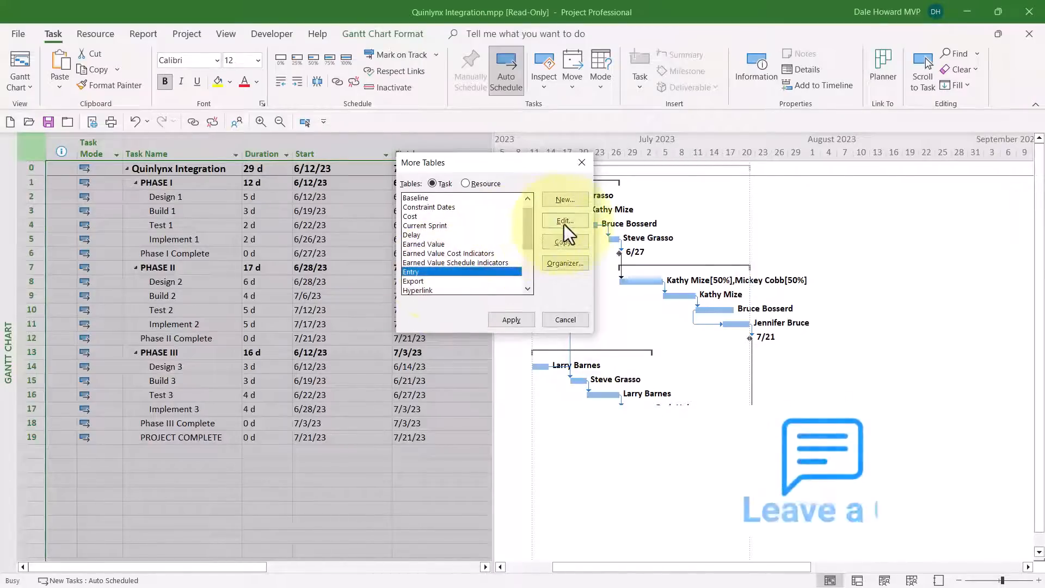
- Give the Entry table the 1/28/09 12:33 PM date-and-time format and confirm
left_click(563, 221)
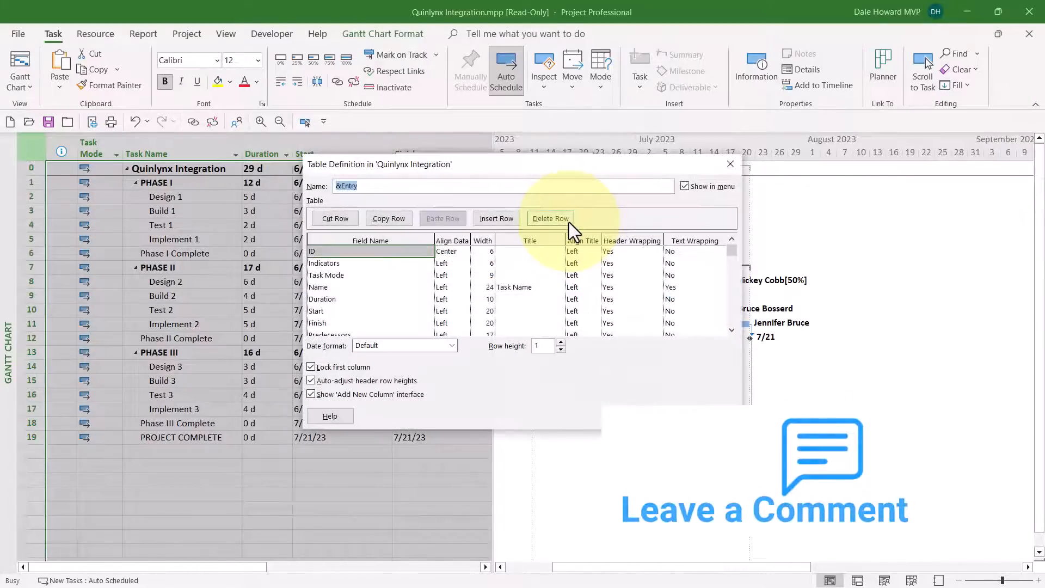
mouse_move(865, 276)
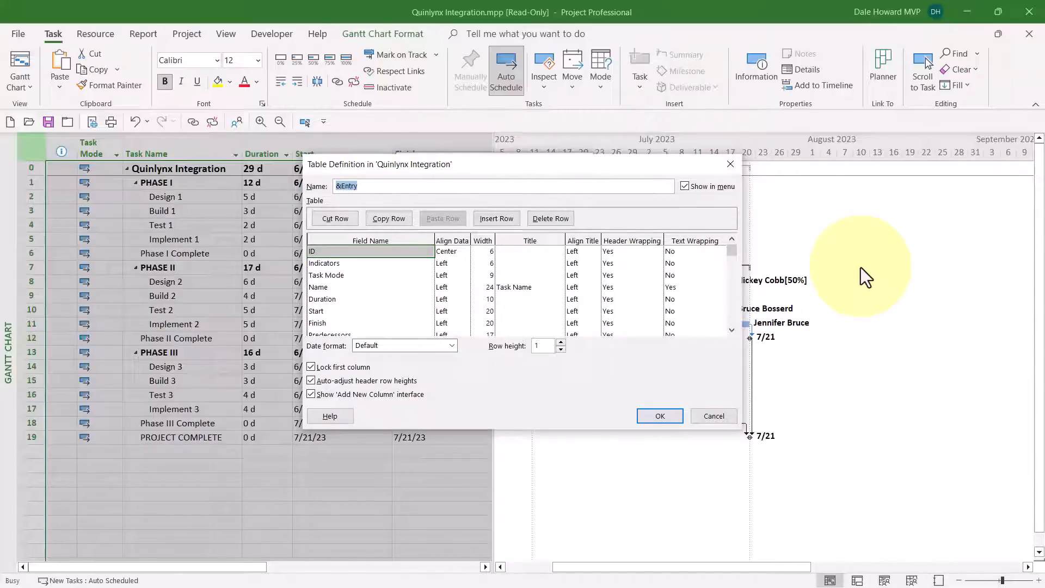
mouse_move(477, 353)
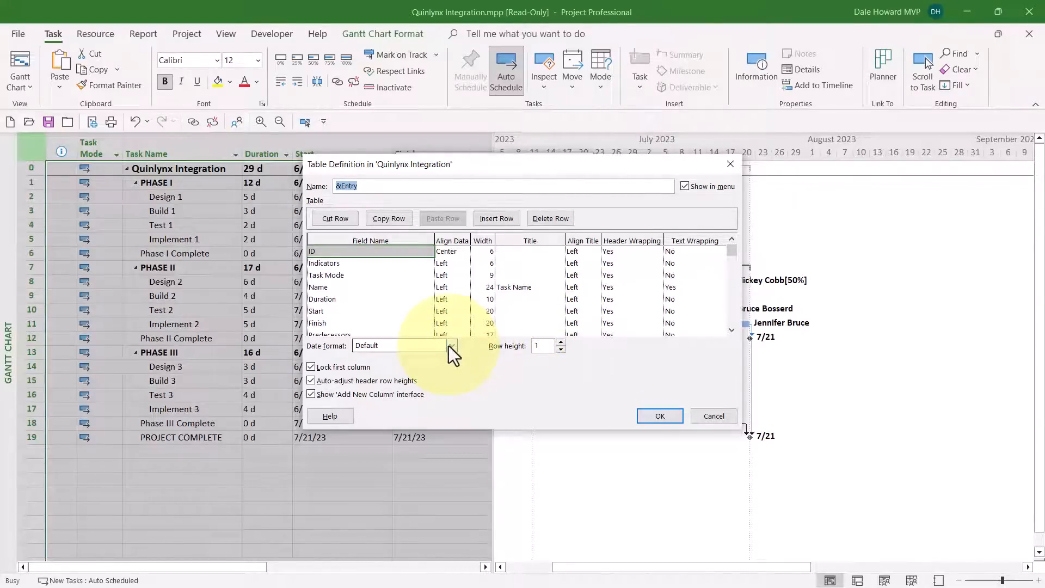
left_click(452, 345)
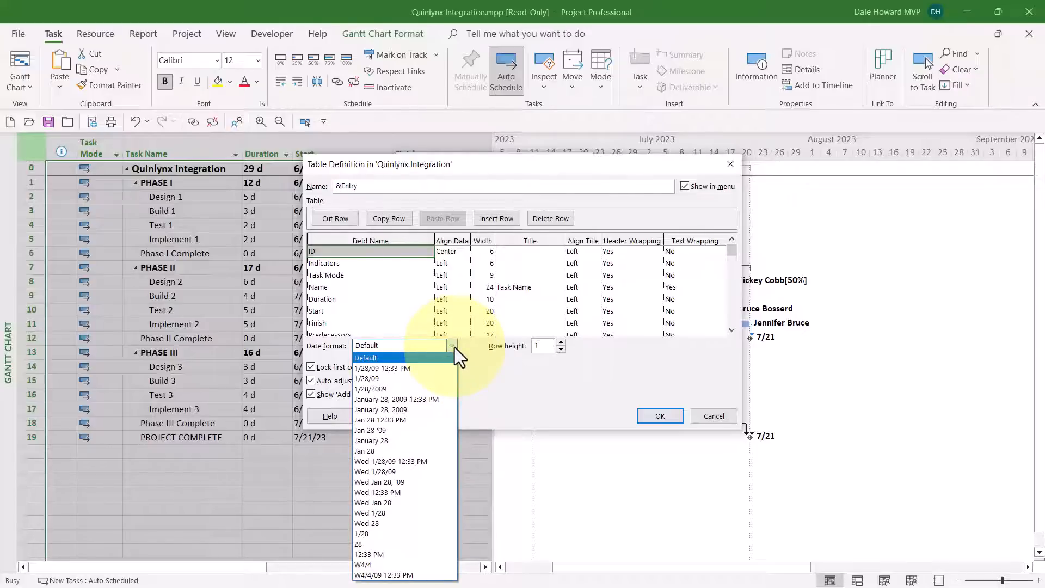
mouse_move(429, 368)
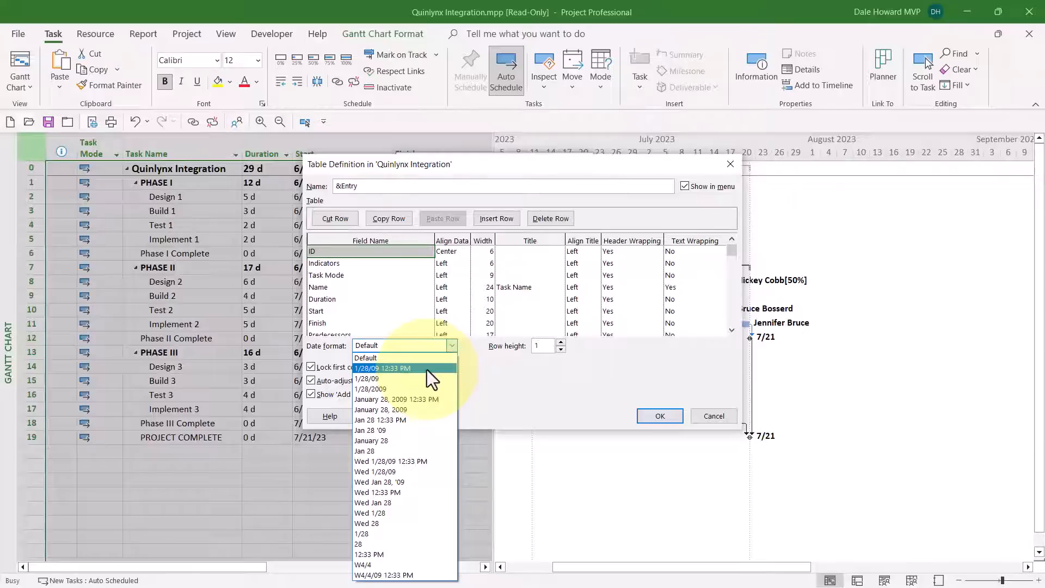
left_click(384, 368)
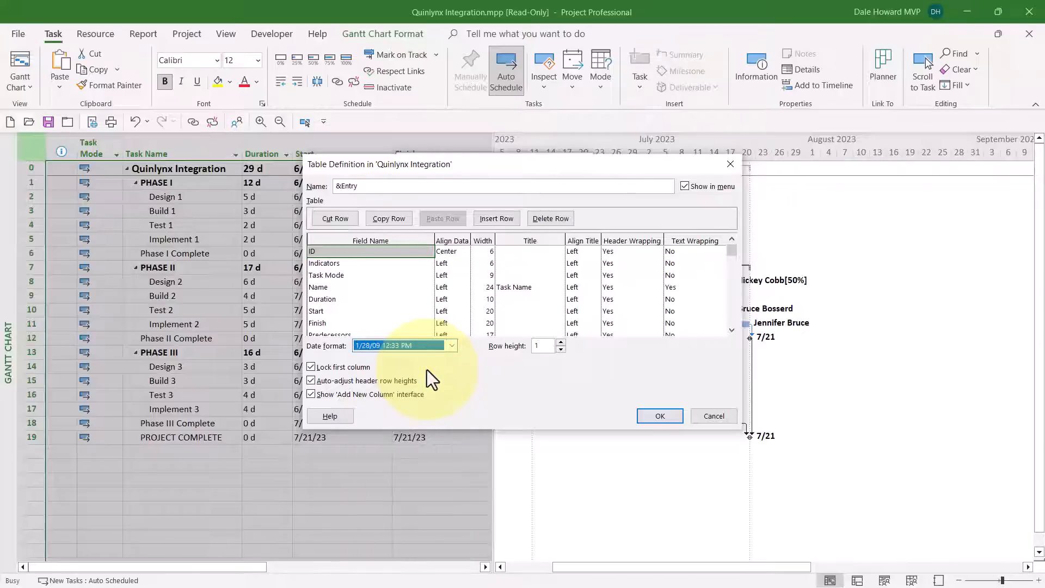
mouse_move(583, 398)
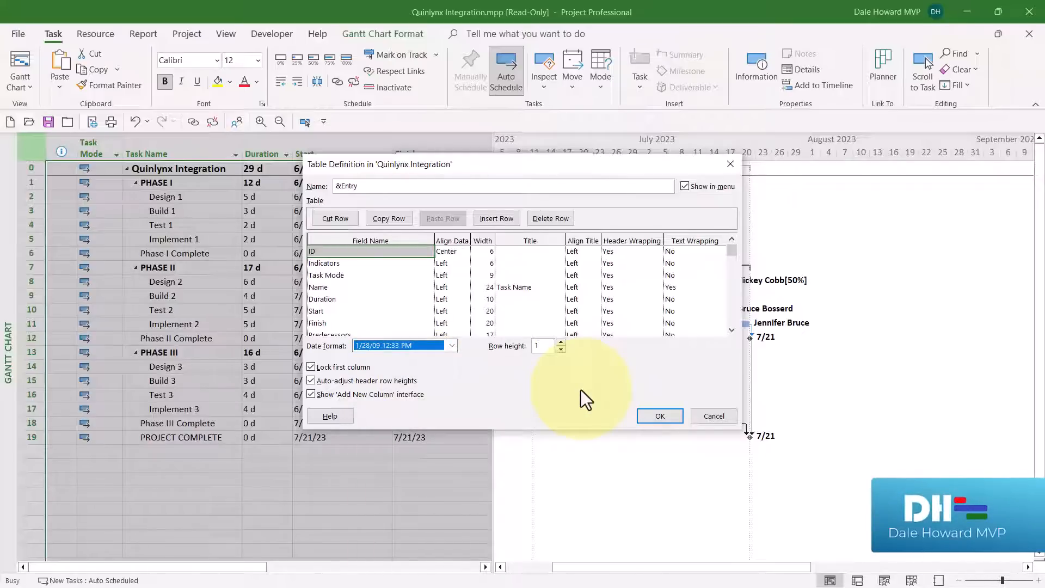
mouse_move(658, 415)
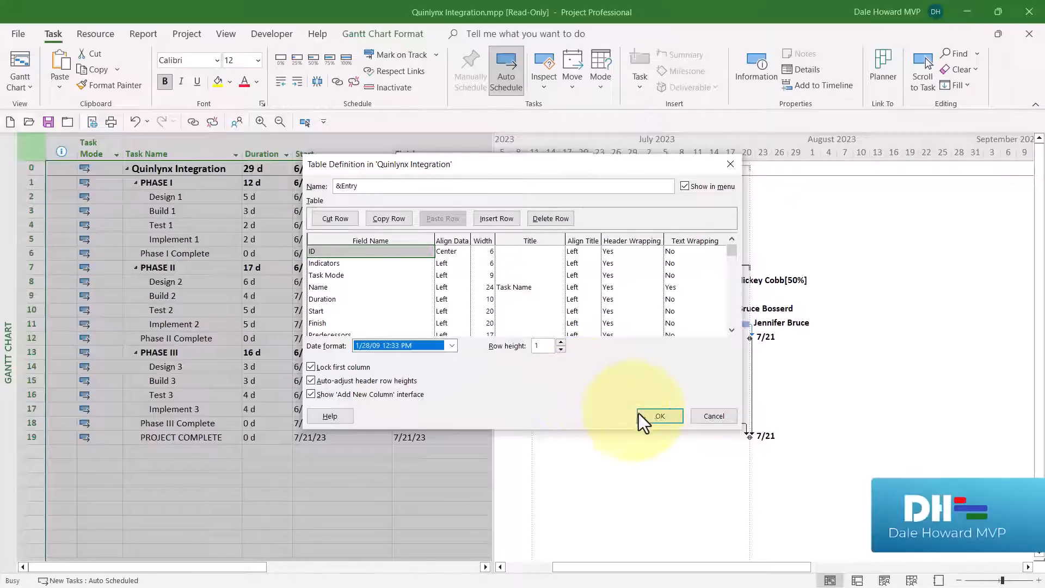
left_click(660, 415)
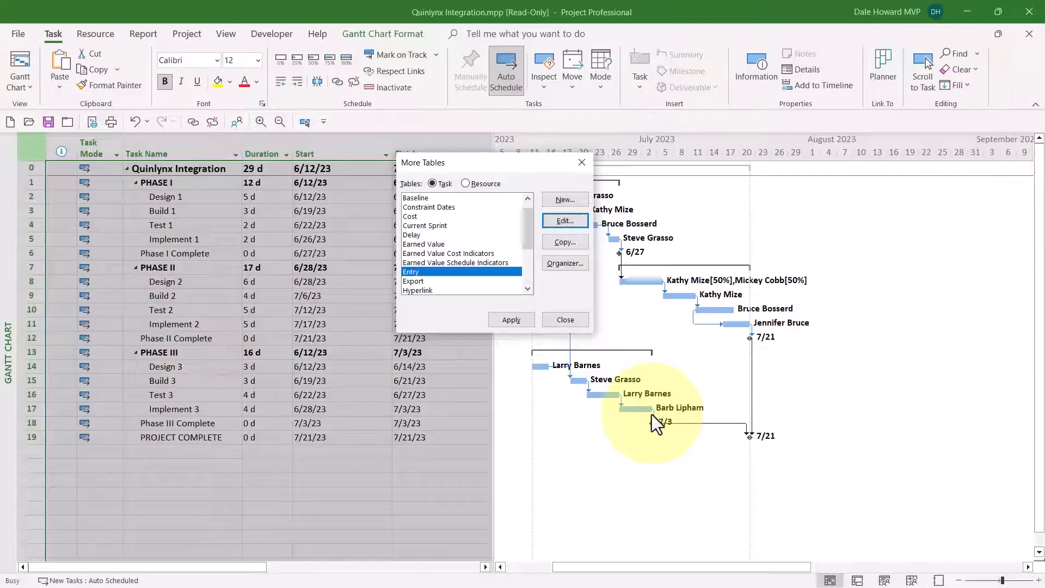
mouse_move(530, 230)
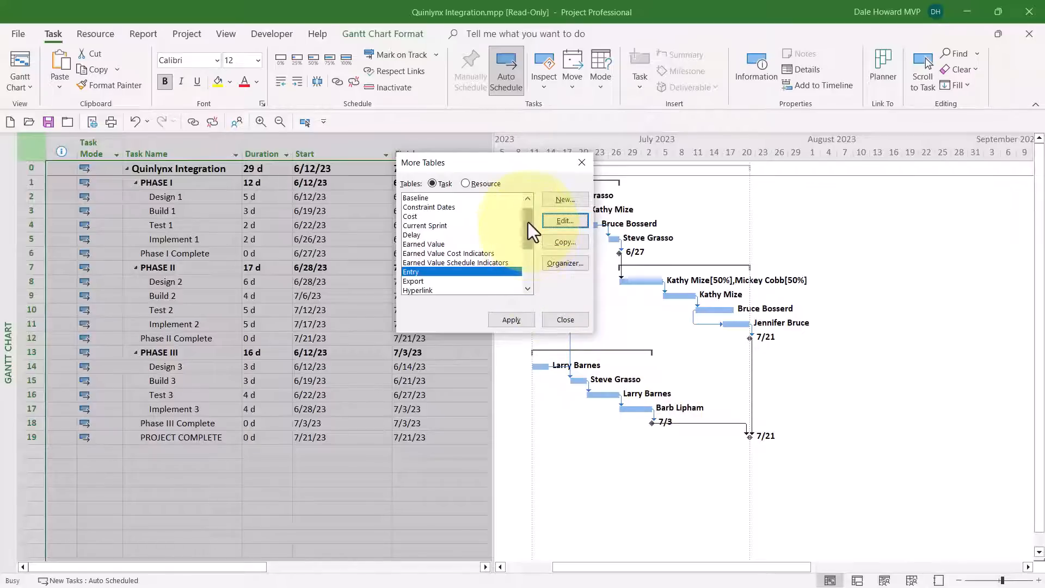
- Give the Variance table the 1/28/09 12:33 PM date-and-time format and confirm
scroll("down", 3)
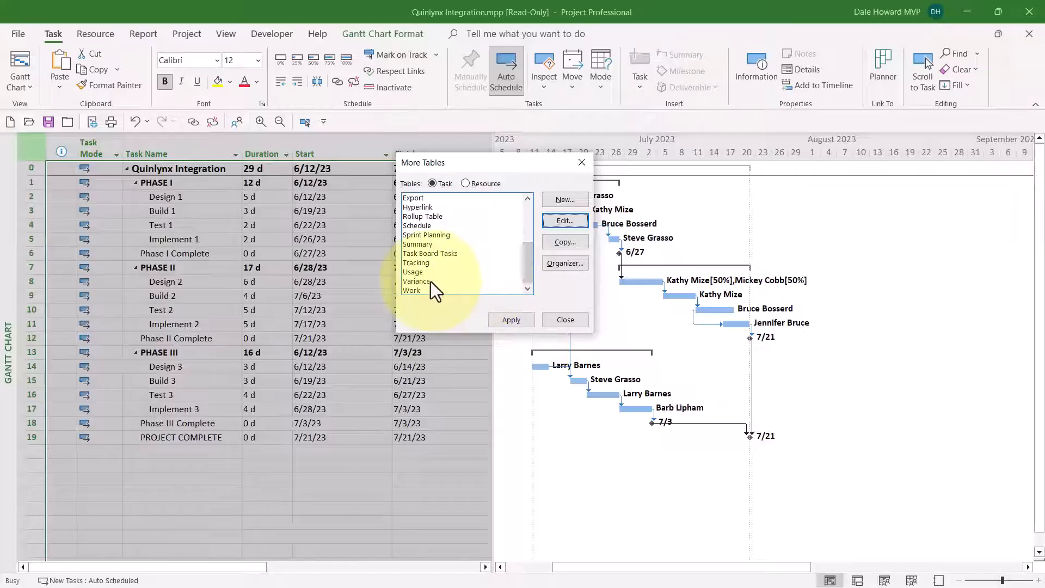
left_click(416, 281)
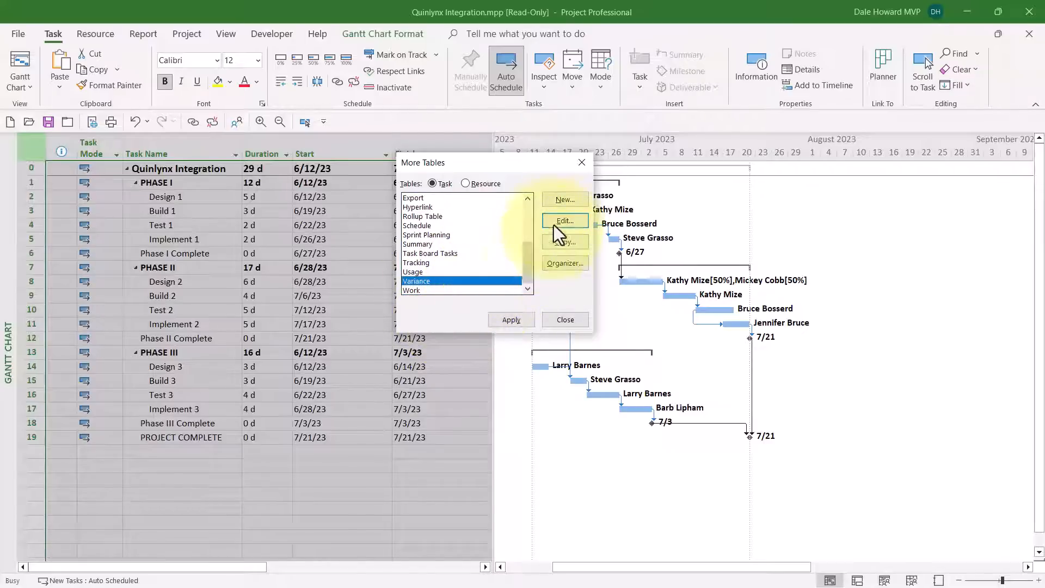
left_click(564, 221)
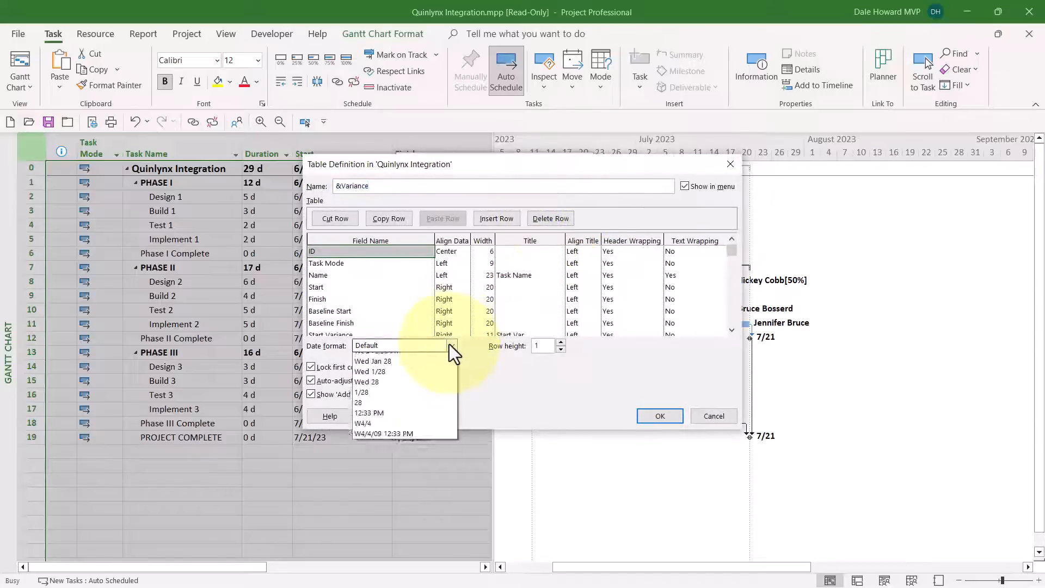
left_click(384, 434)
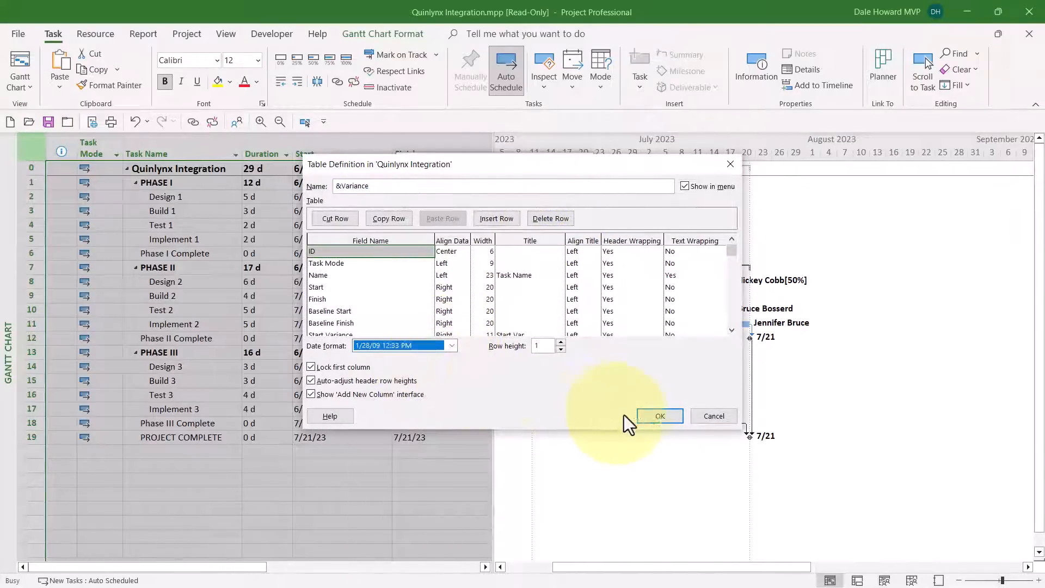
left_click(659, 415)
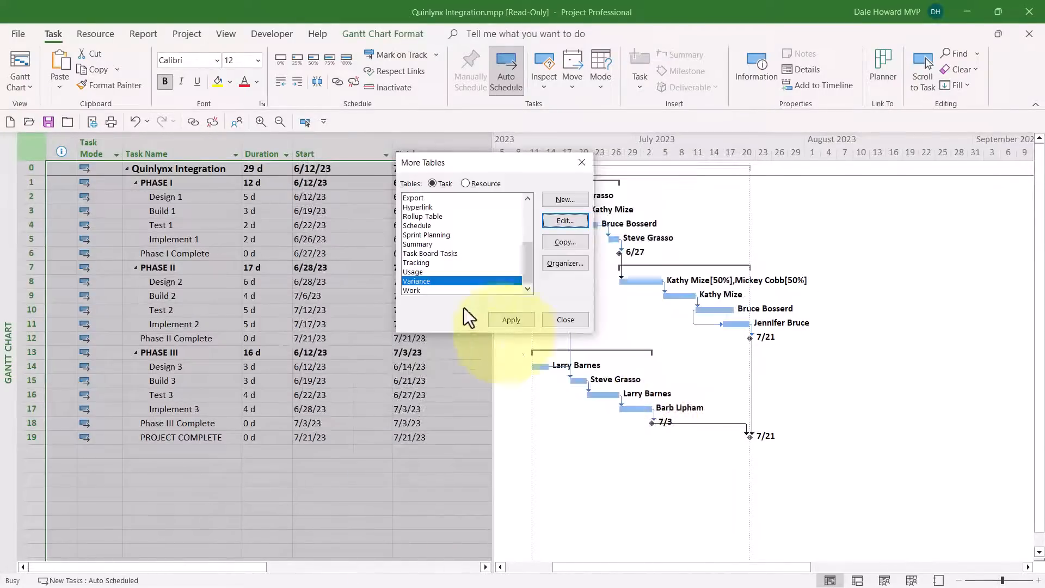
- Give the Usage table the 1/28/09 12:33 PM date-and-time format and confirm
left_click(413, 271)
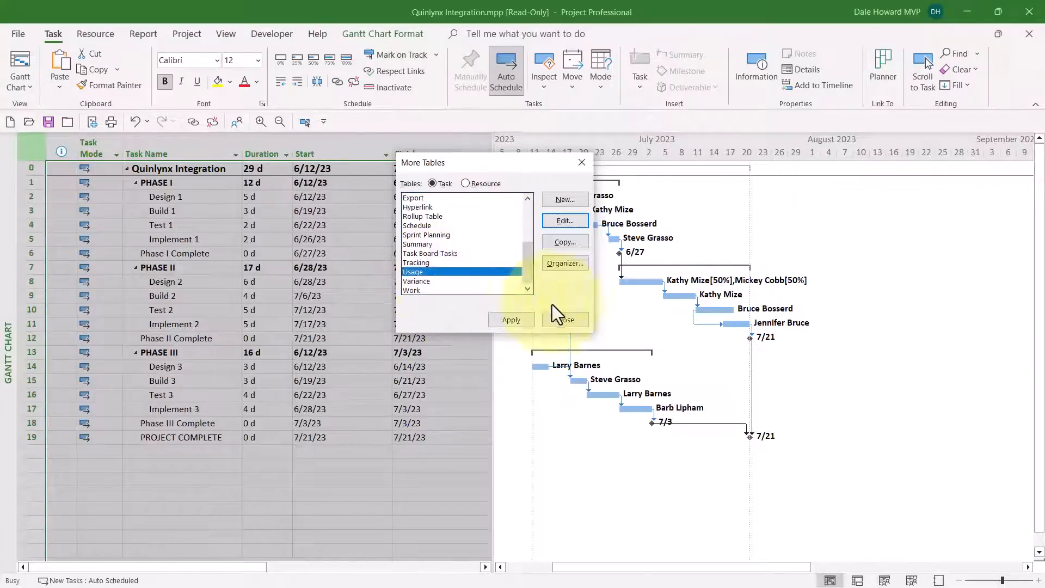
mouse_move(576, 304)
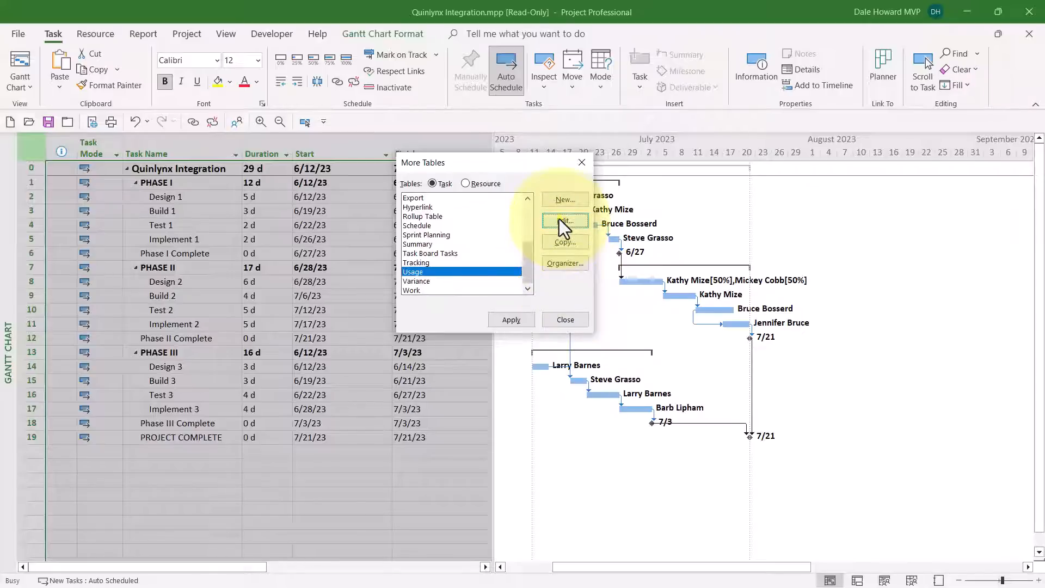
left_click(563, 221)
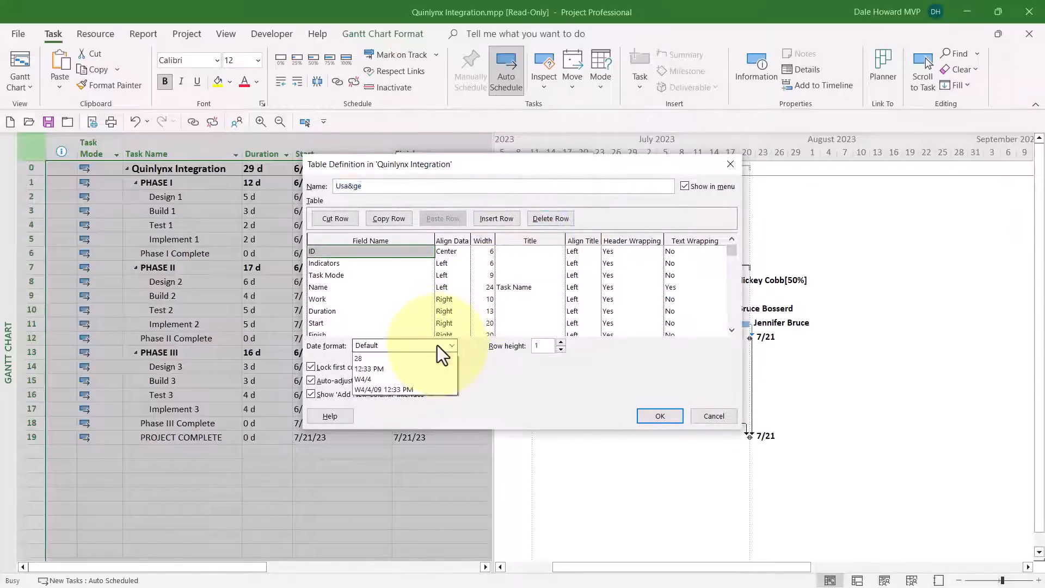
left_click(384, 390)
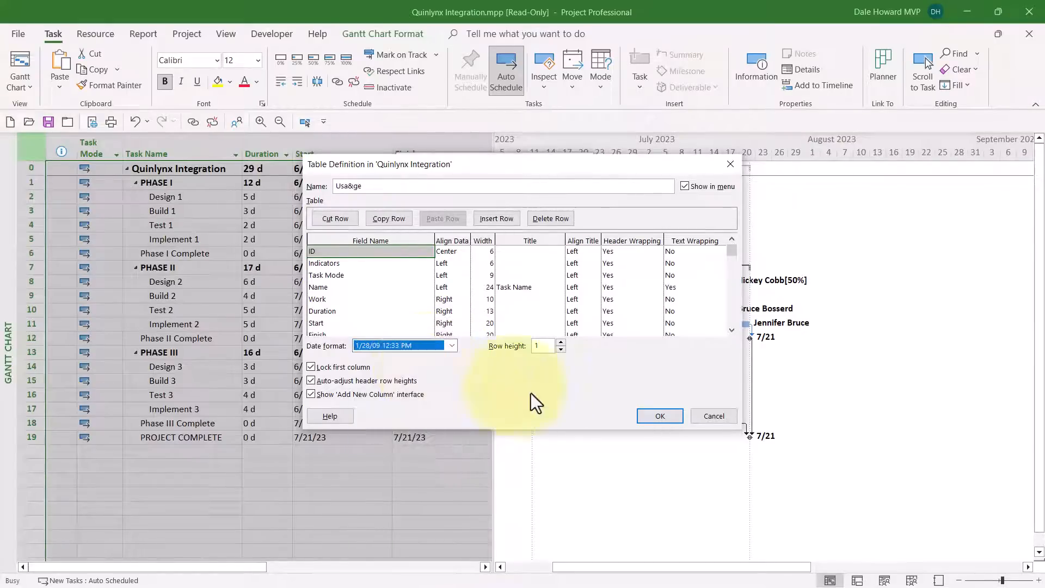
left_click(713, 414)
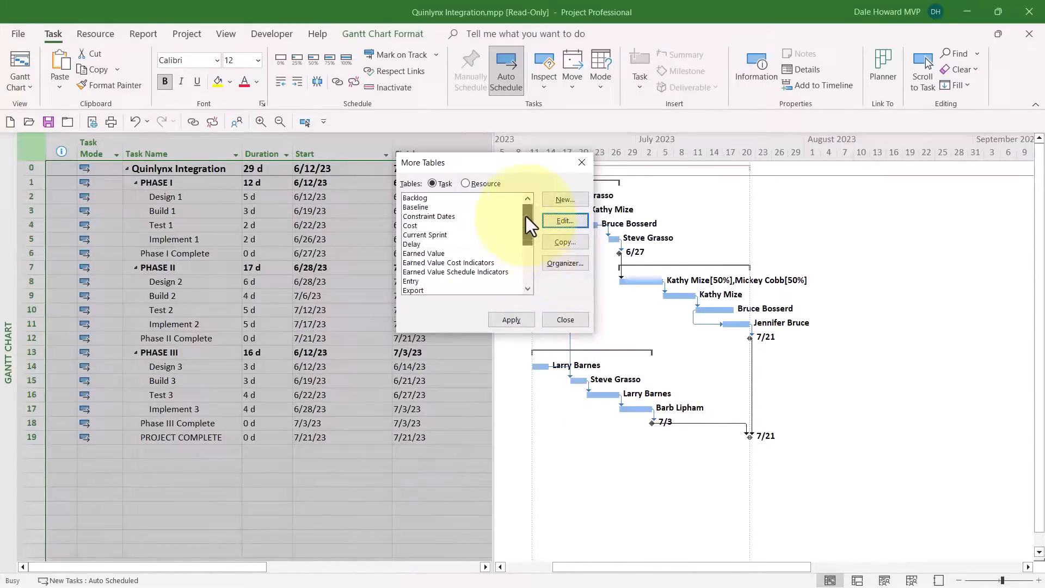
- Edit the Baseline table's date format toward date-with-time, then reselect Entry in More Tables
left_click(414, 206)
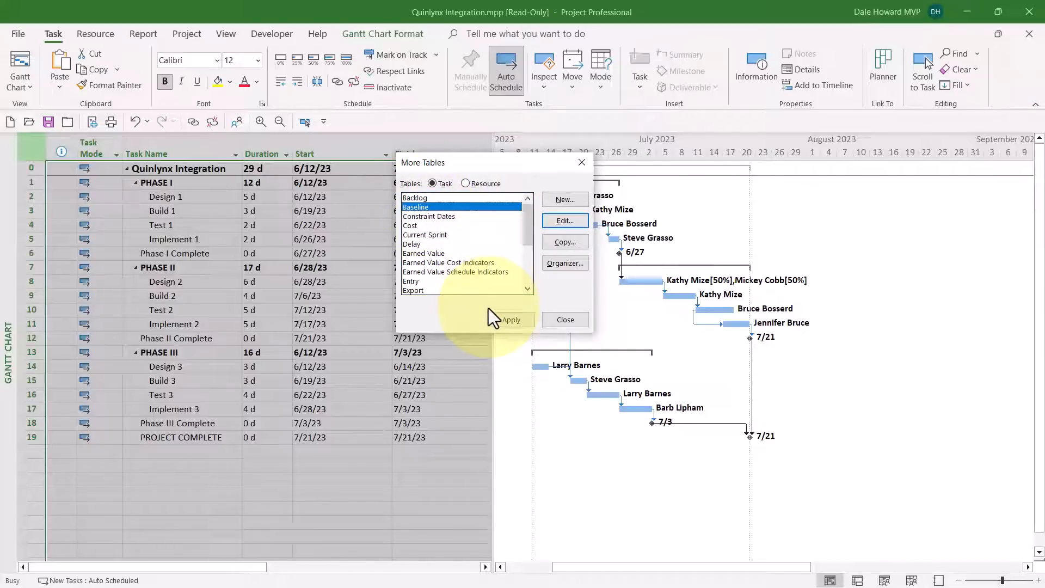
mouse_move(577, 226)
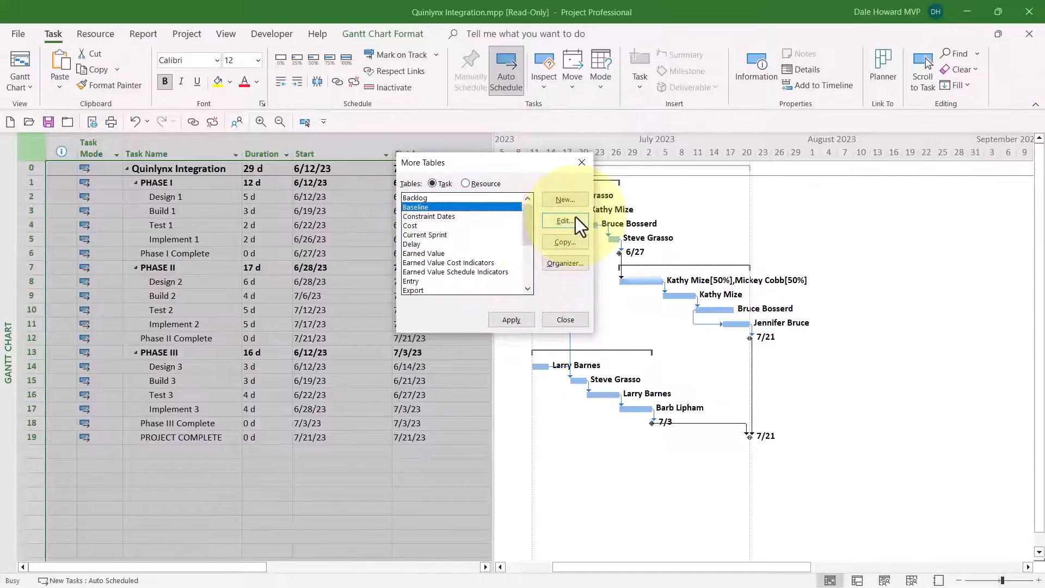
left_click(564, 221)
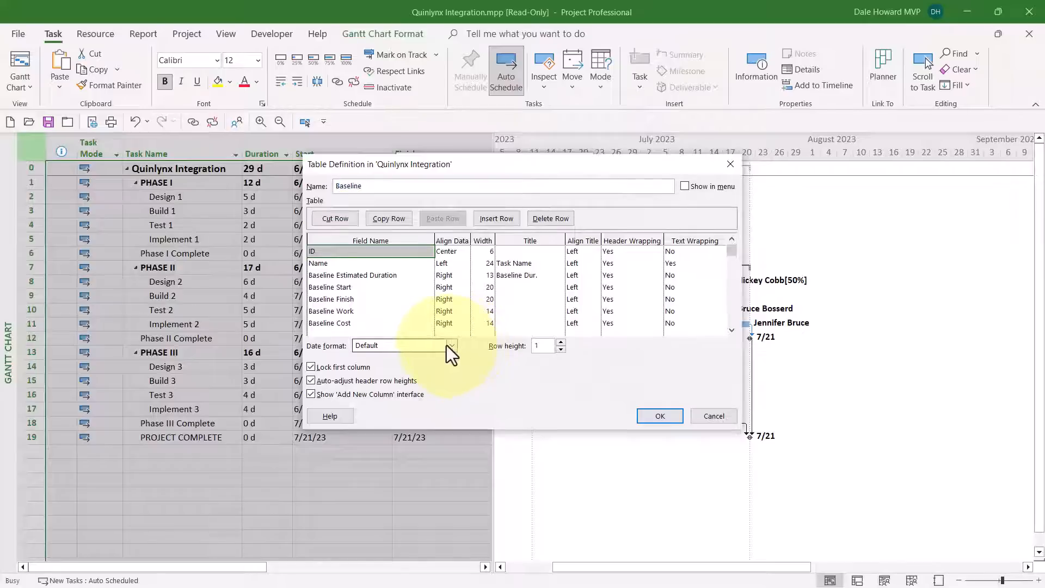
left_click(452, 345)
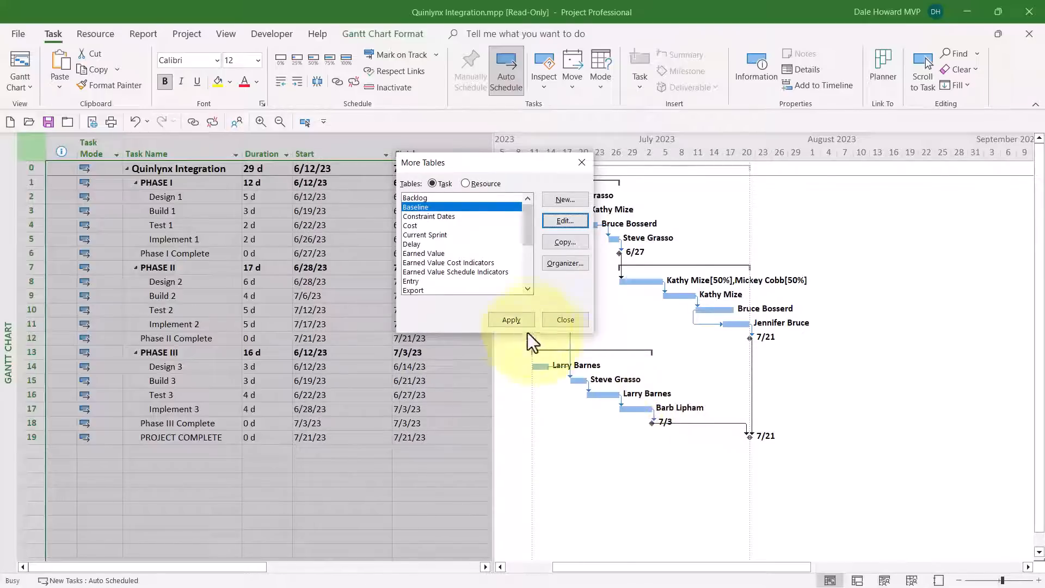
left_click(429, 280)
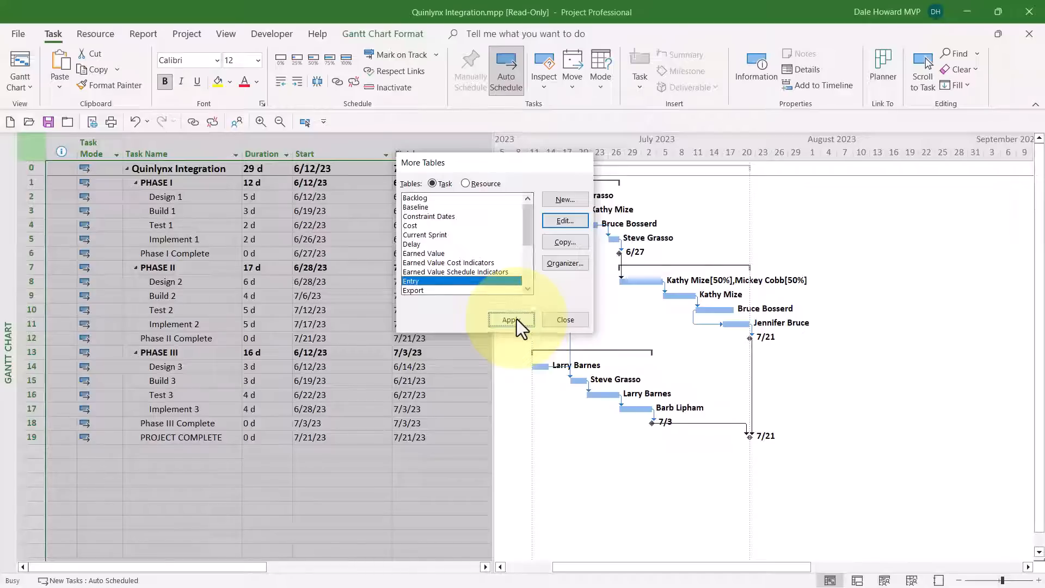
- Apply the Entry table, then switch the sheet to the Variance table showing time-stamped dates
left_click(511, 319)
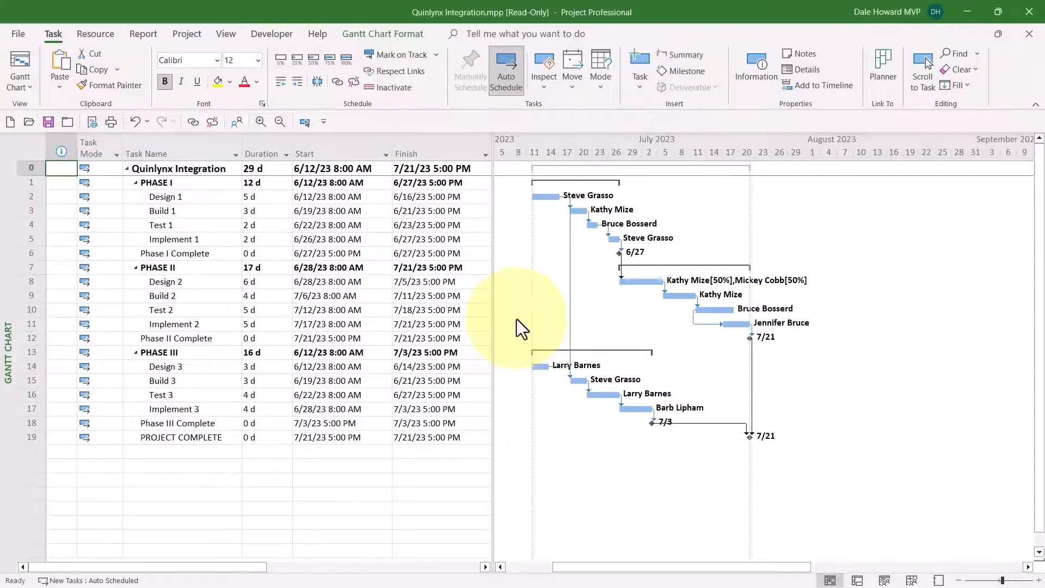
mouse_move(555, 307)
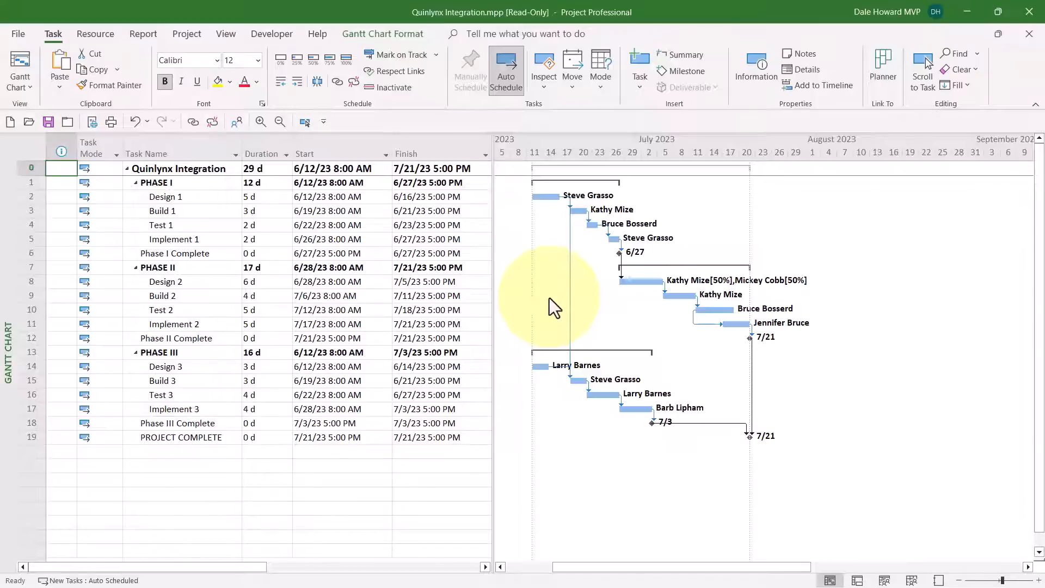
mouse_move(520, 304)
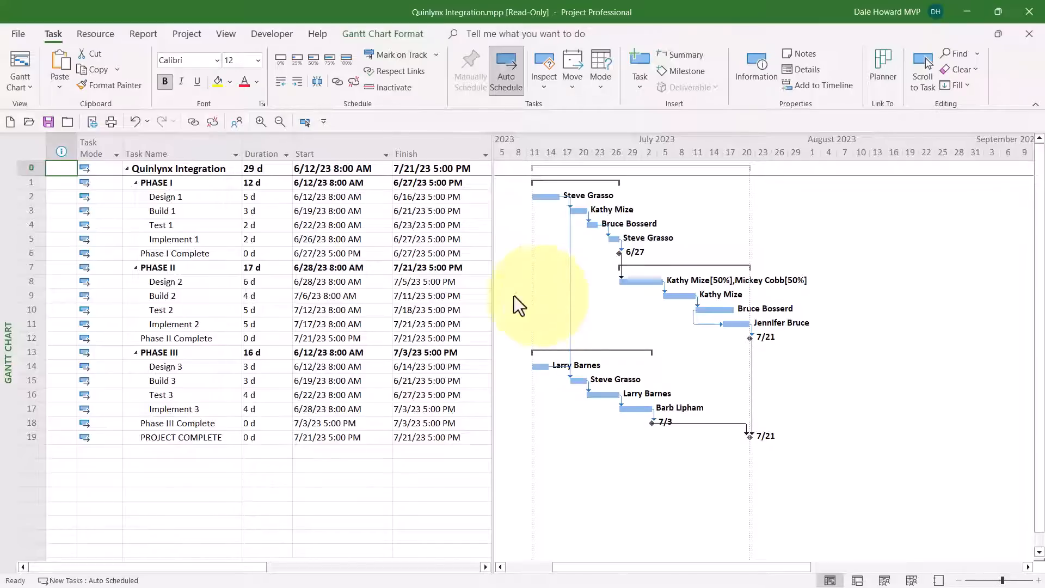
right_click(61, 141)
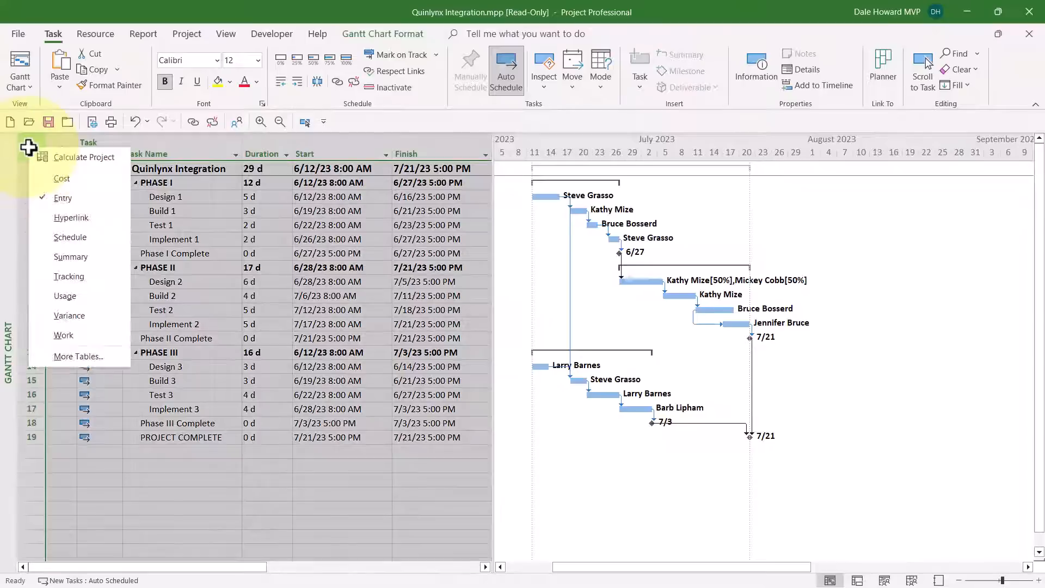
mouse_move(69, 316)
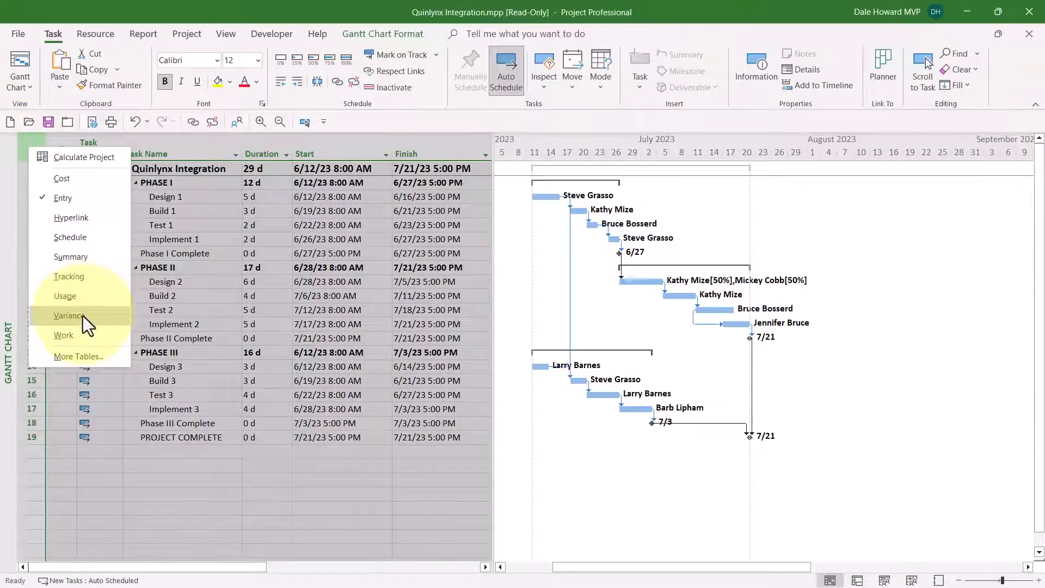
left_click(69, 316)
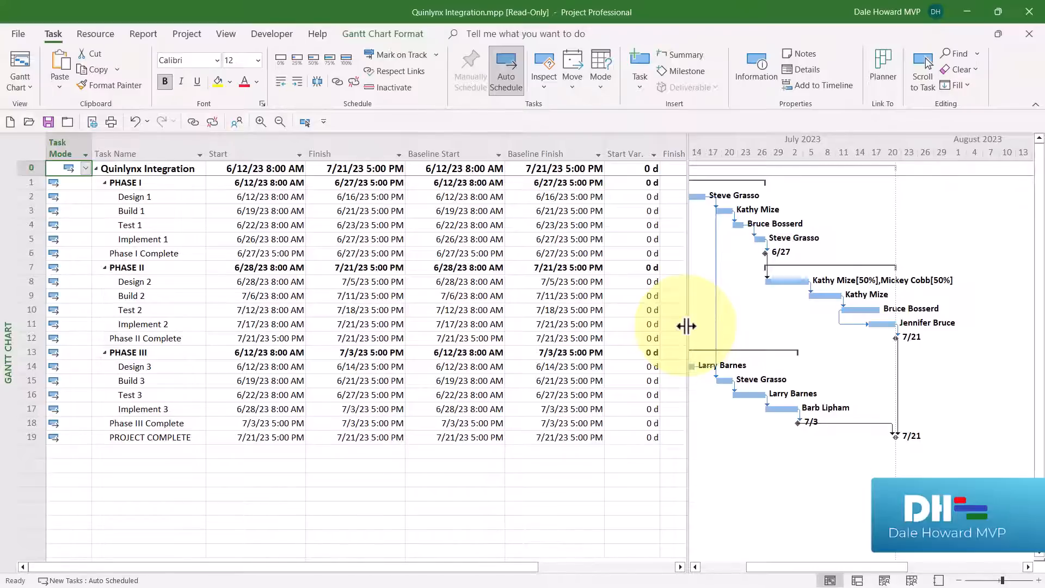
mouse_move(43, 98)
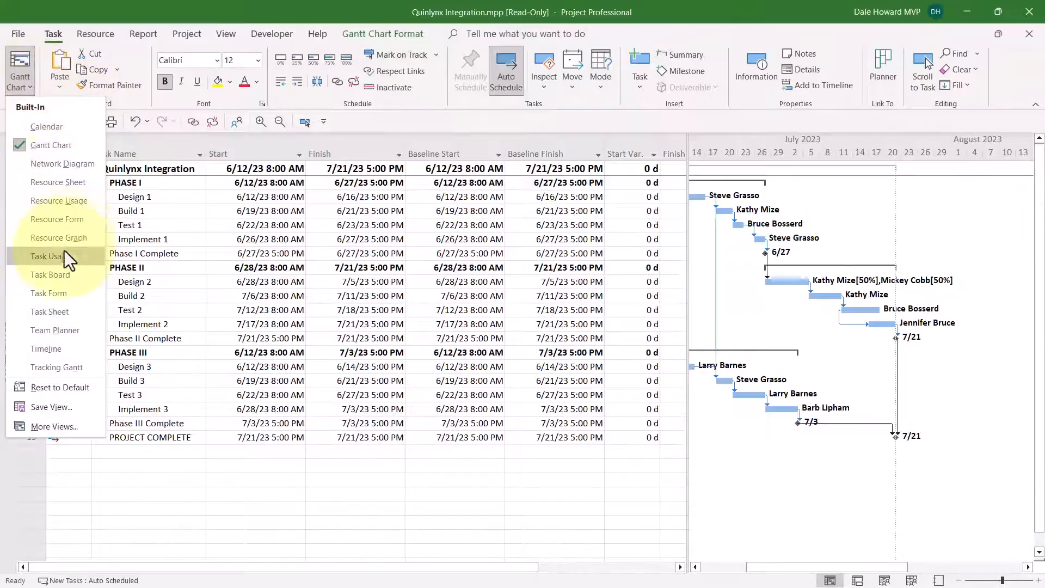
- Switch to the Task Usage view with its time-stamped dates
left_click(46, 256)
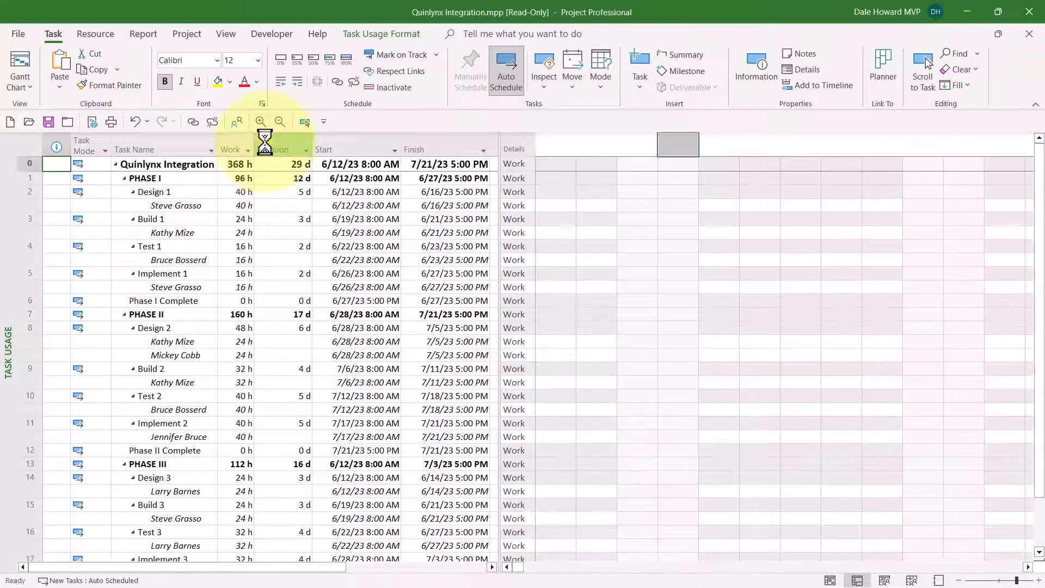
mouse_move(585, 284)
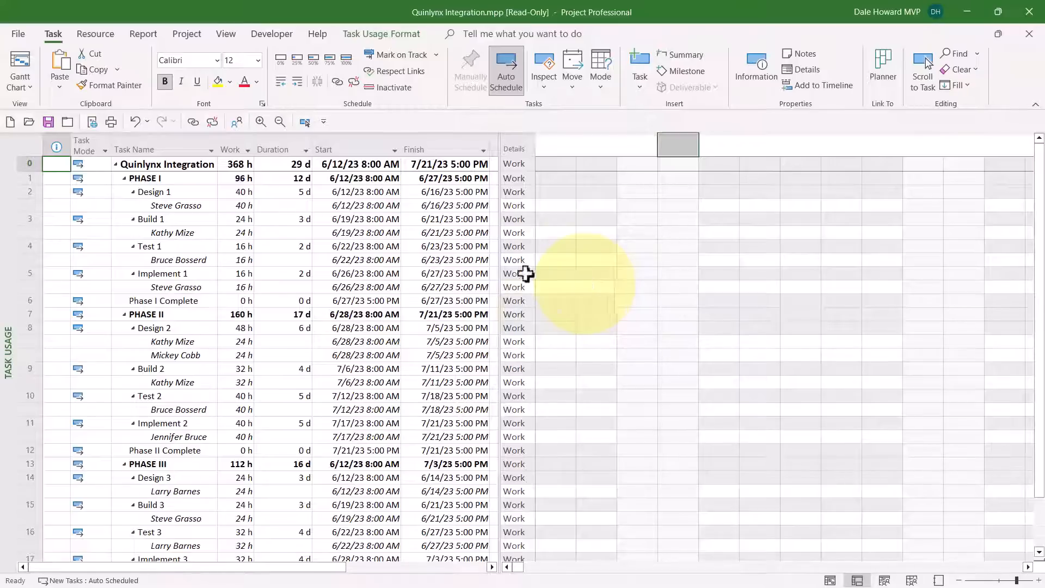
mouse_move(30, 147)
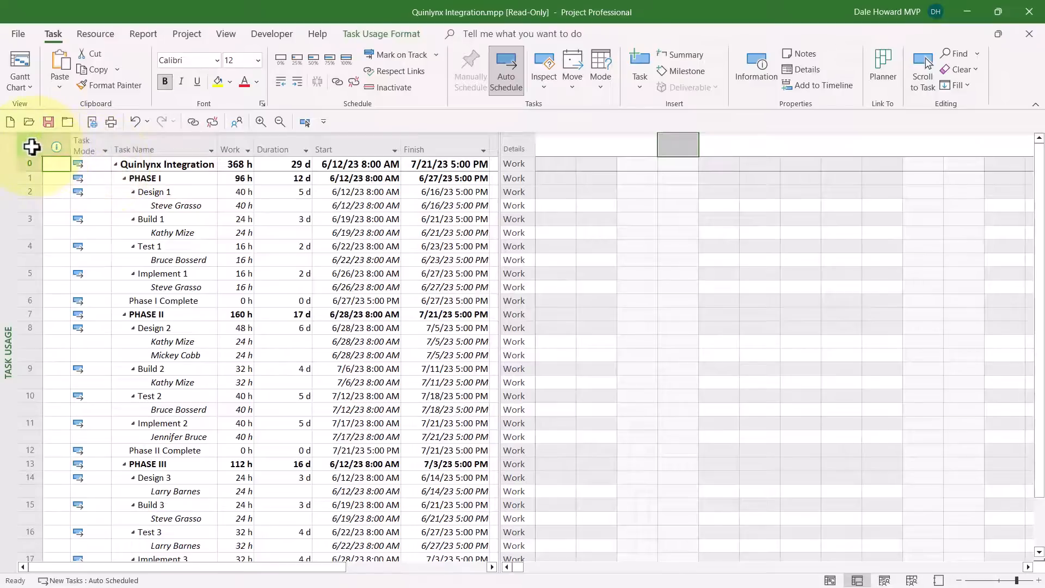
left_click(20, 66)
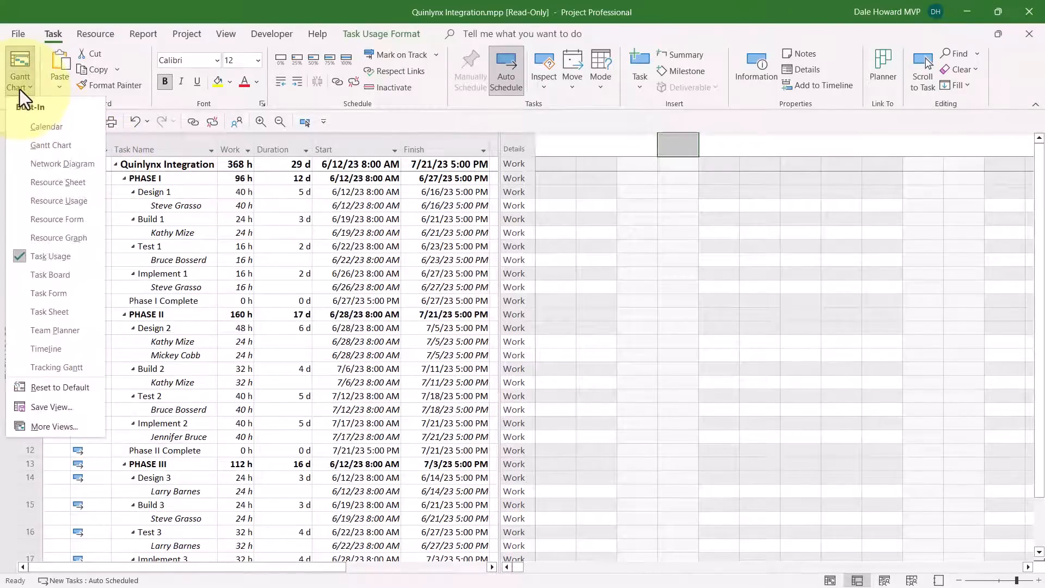
- Return to the Gantt Chart and apply the Baseline table from More Tables
left_click(50, 145)
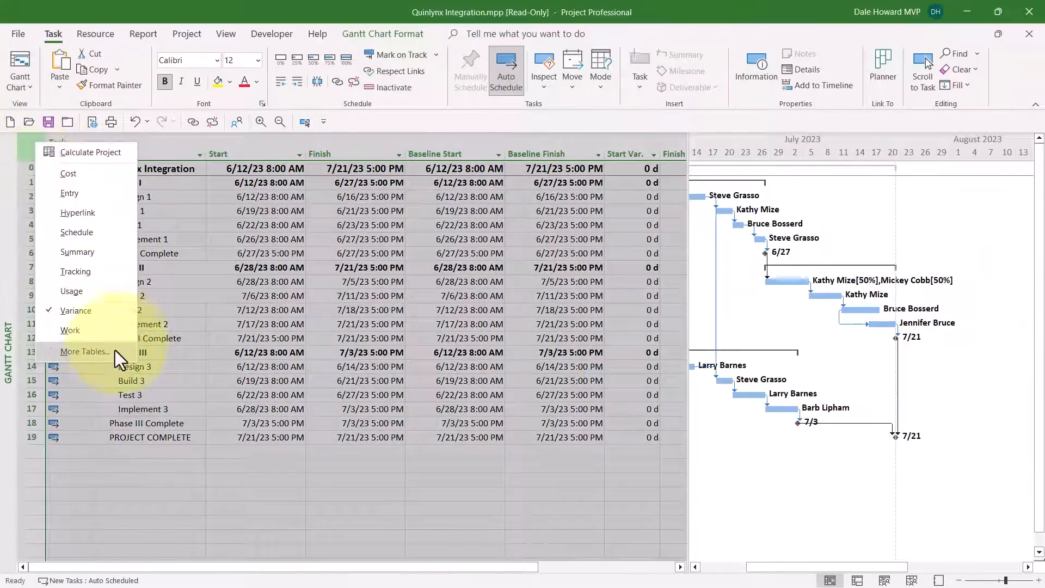
left_click(83, 352)
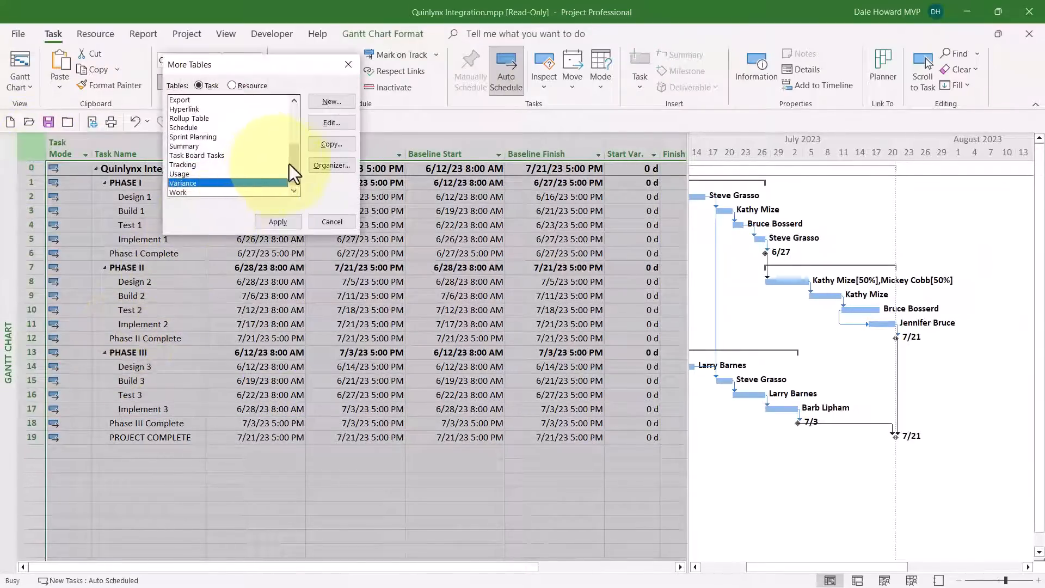
scroll("up", 3)
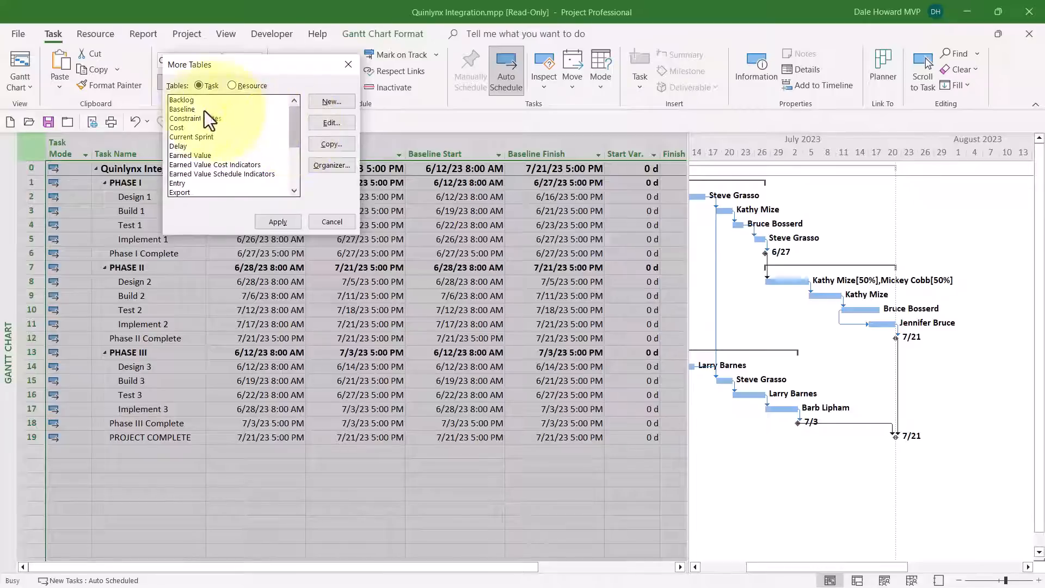
left_click(182, 109)
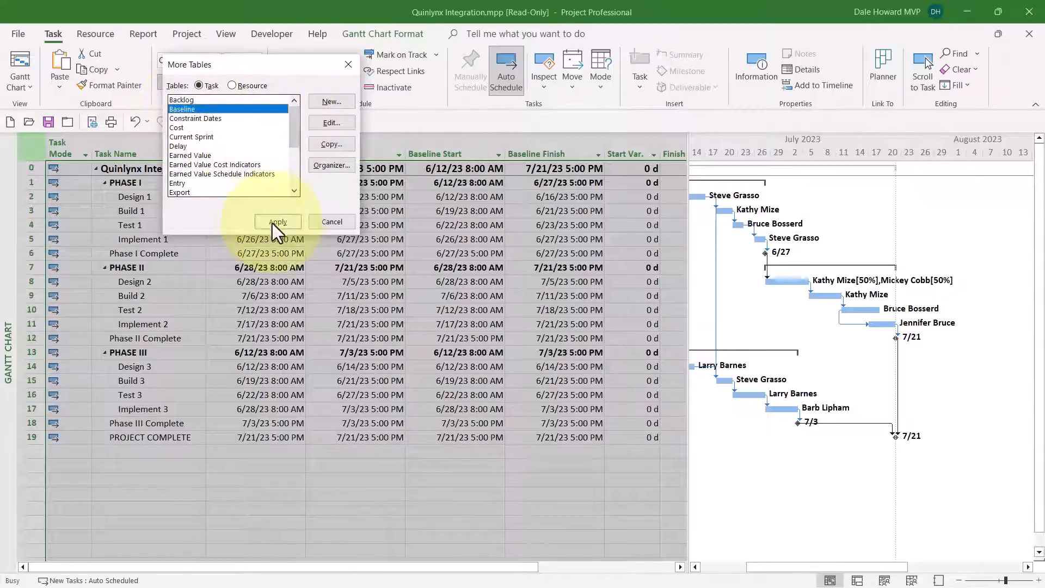
left_click(278, 221)
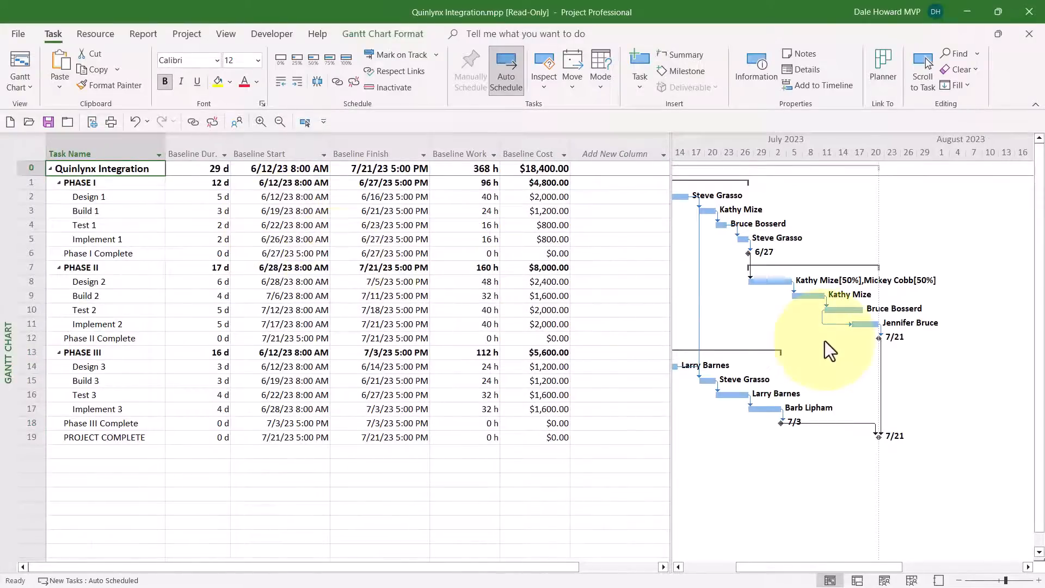